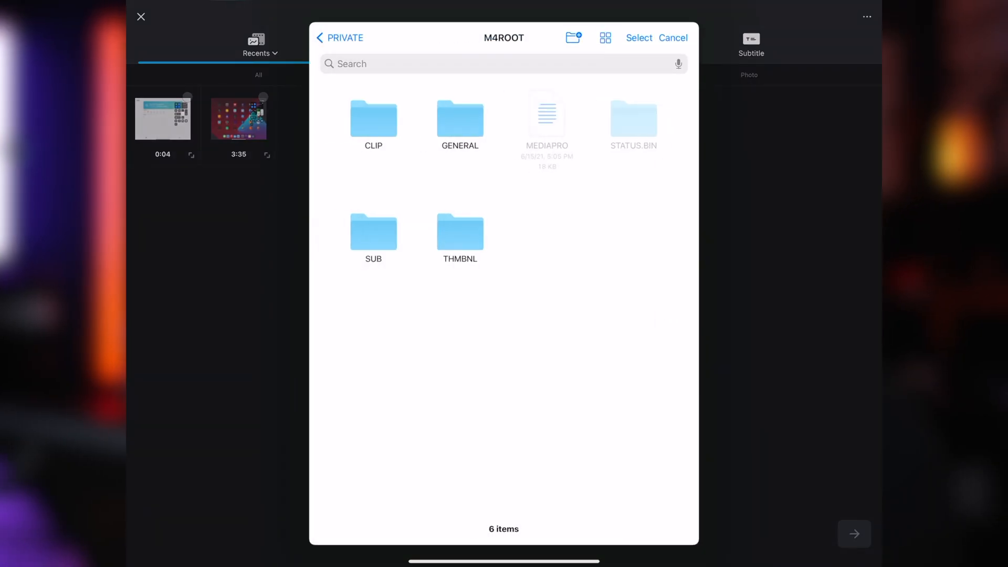
Select every Sony clip in the M4ROOT > CLIP folder for import
{"action": "left_click", "coordinate": [374, 119]}
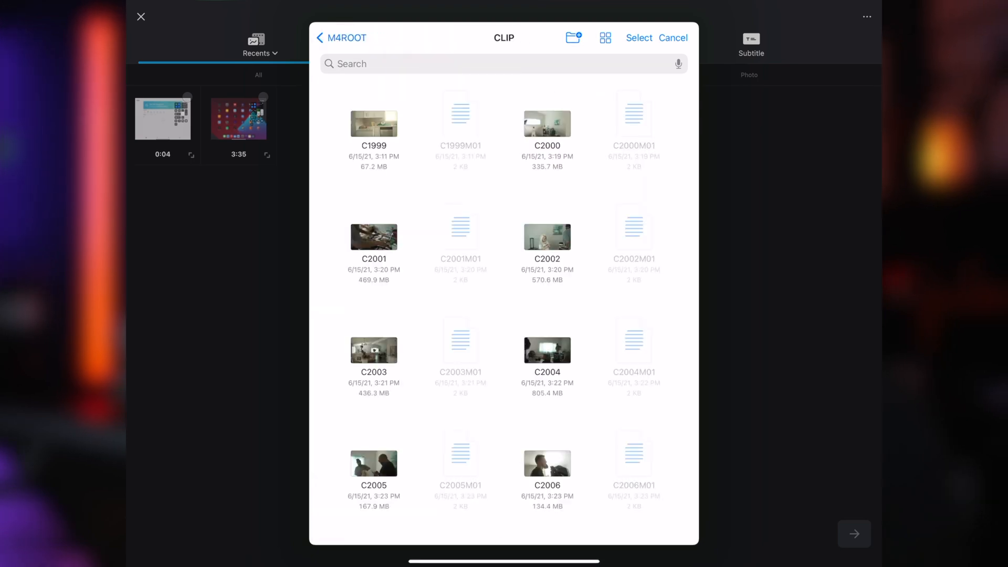
{"action": "left_click", "coordinate": [638, 37]}
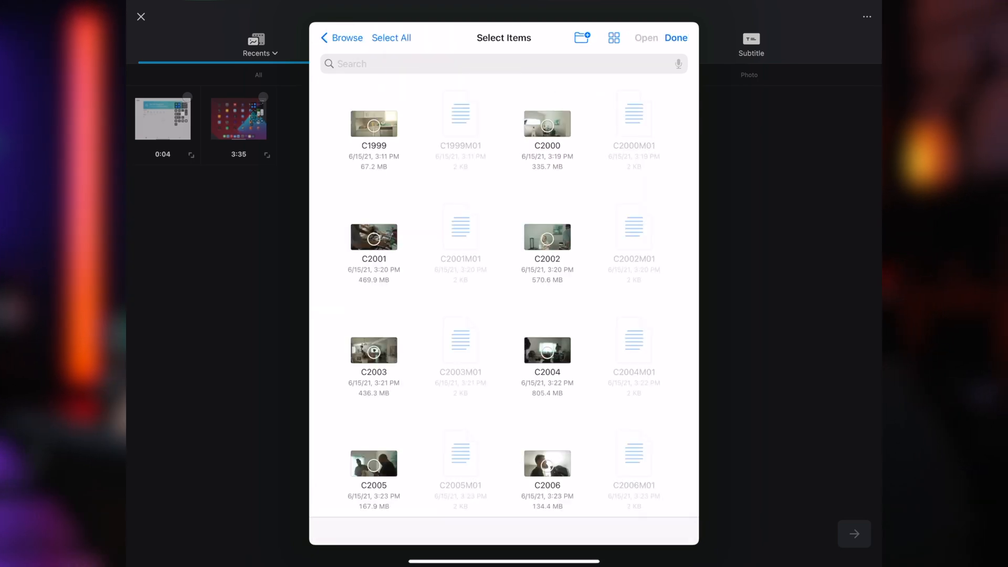
{"action": "left_click", "coordinate": [547, 237]}
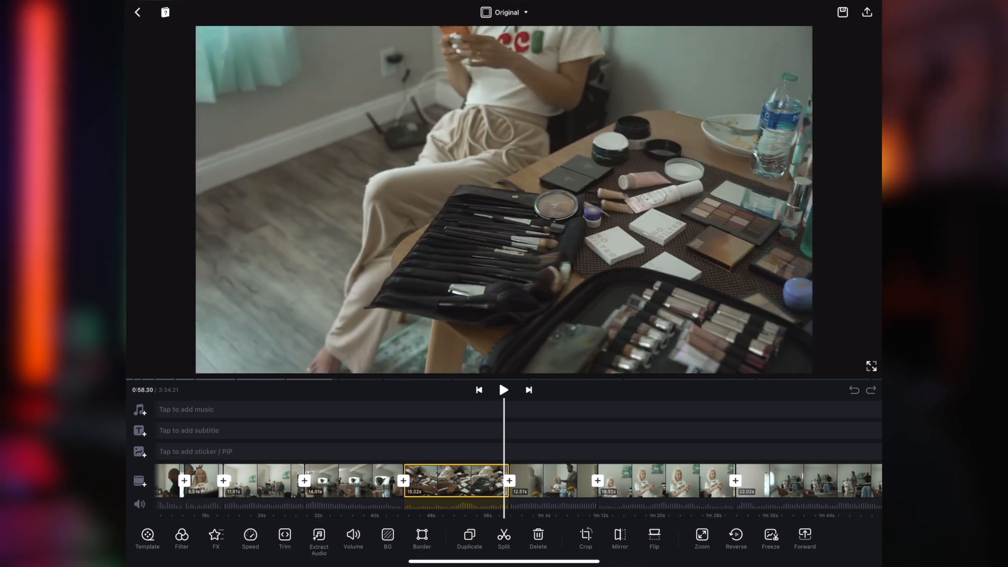
Preview the timeline, then choose the 22.02s wide room clip for editing
{"action": "left_click", "coordinate": [504, 389]}
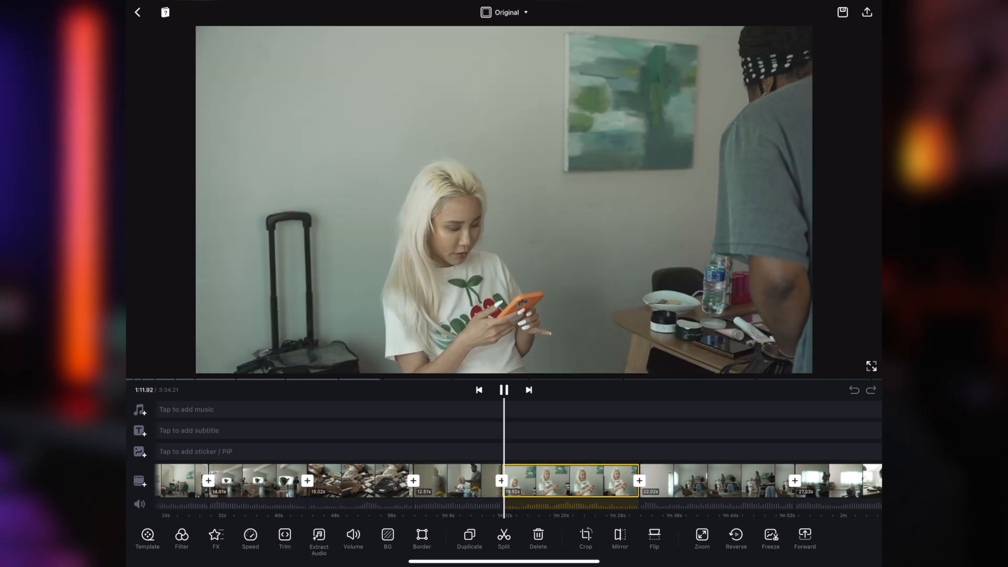
{"action": "left_click", "coordinate": [504, 390]}
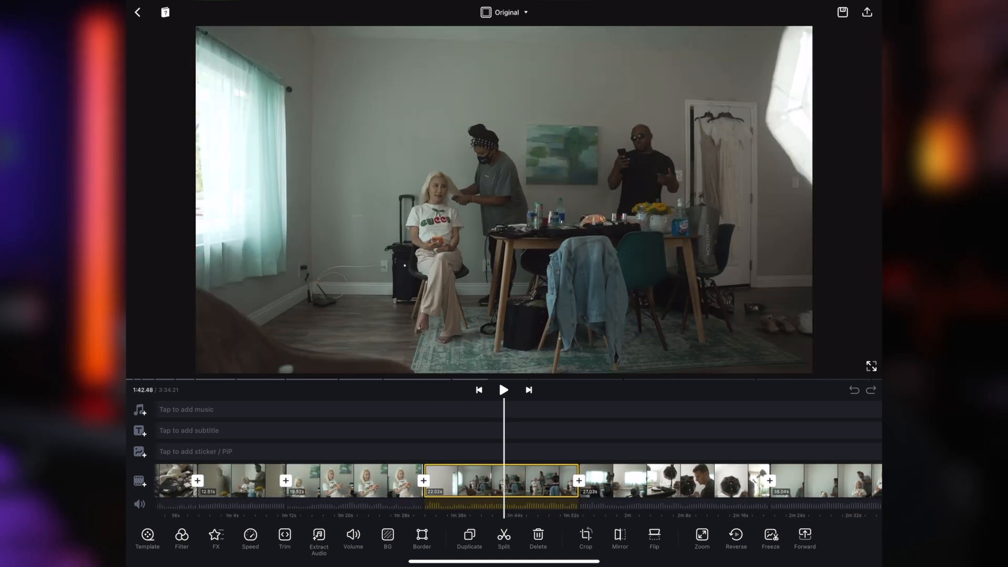
{"action": "left_click", "coordinate": [507, 482]}
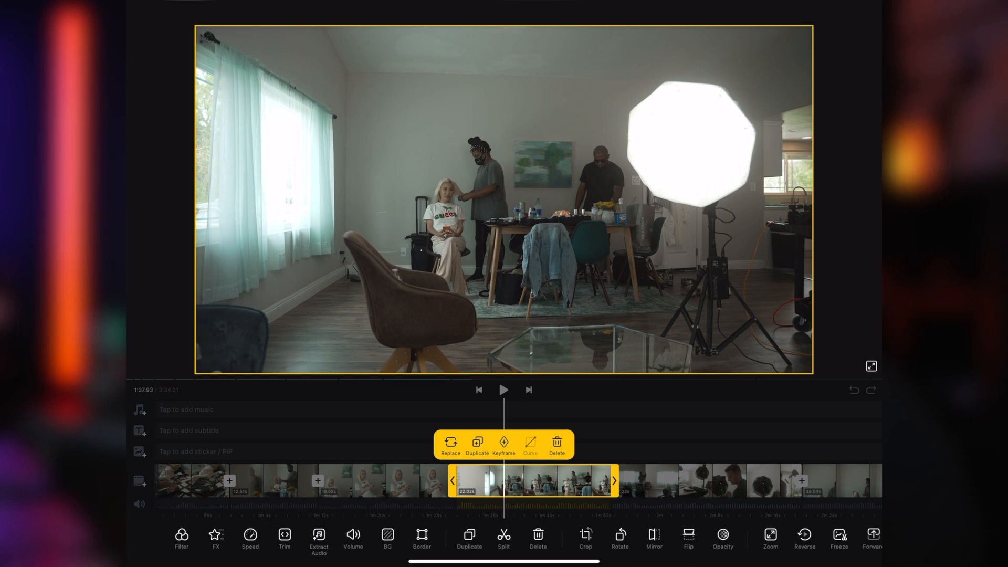
Pull the speed curve's middle point down to about 0.55x
{"action": "left_click", "coordinate": [529, 445]}
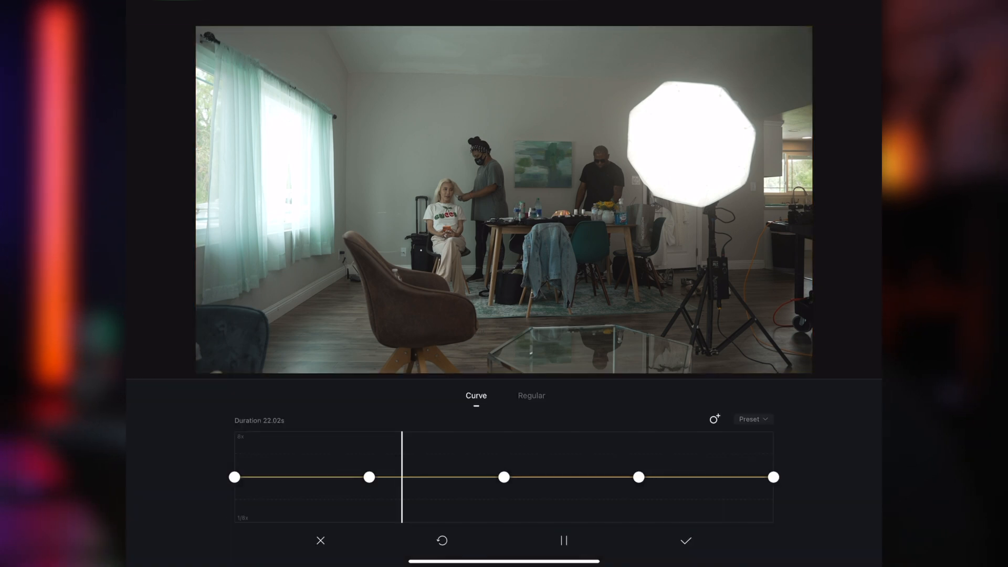
{"action": "left_click_drag", "start_coordinate": [504, 476], "coordinate": [512, 486]}
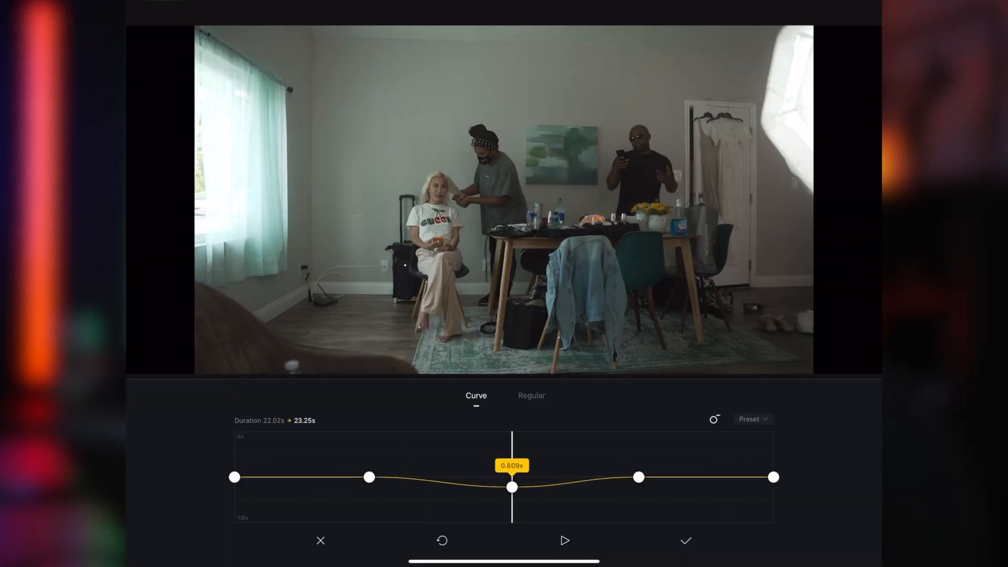
{"action": "left_click_drag", "start_coordinate": [512, 486], "coordinate": [512, 498]}
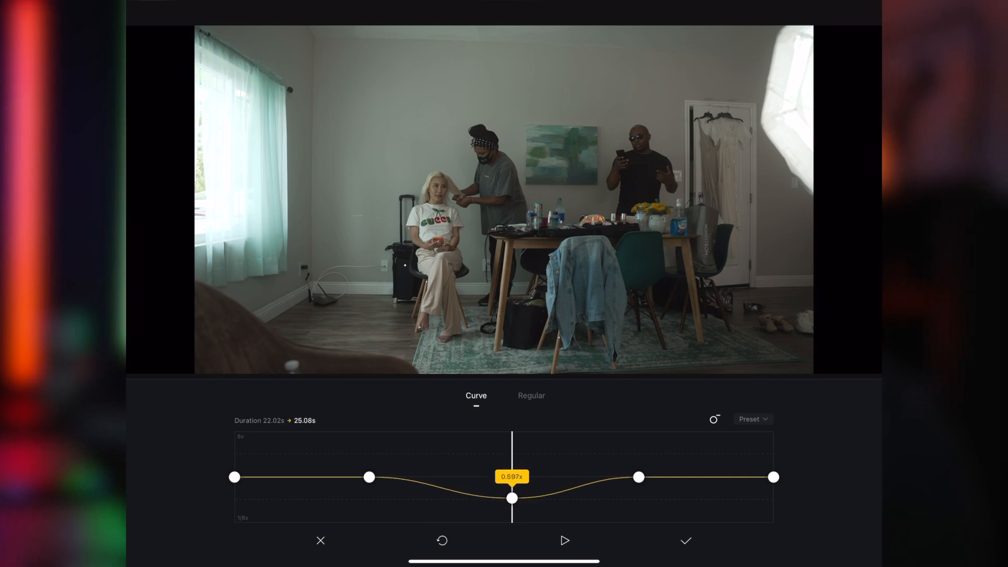
{"action": "left_click_drag", "start_coordinate": [512, 498], "coordinate": [512, 501]}
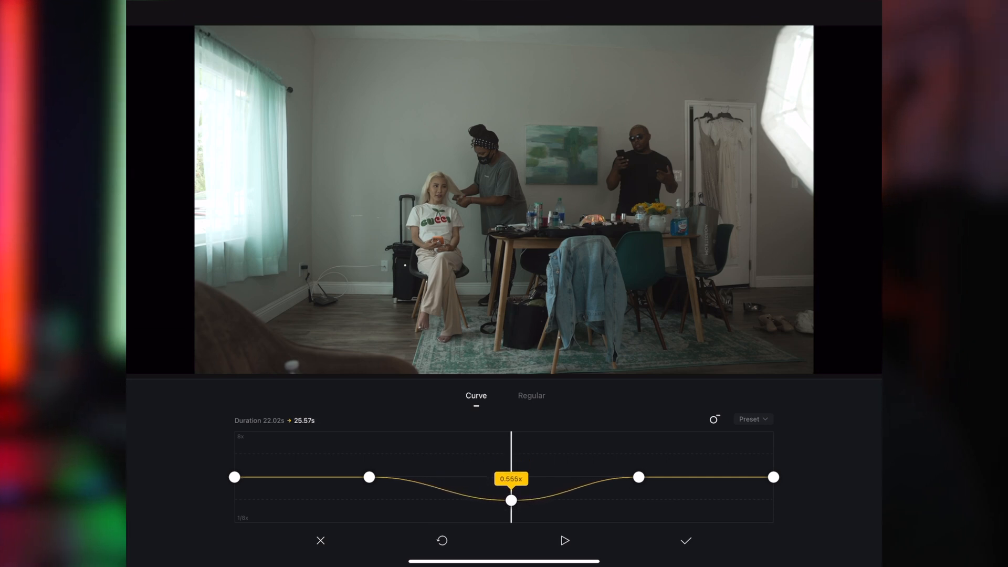
{"action": "left_click_drag", "start_coordinate": [511, 499], "coordinate": [511, 503]}
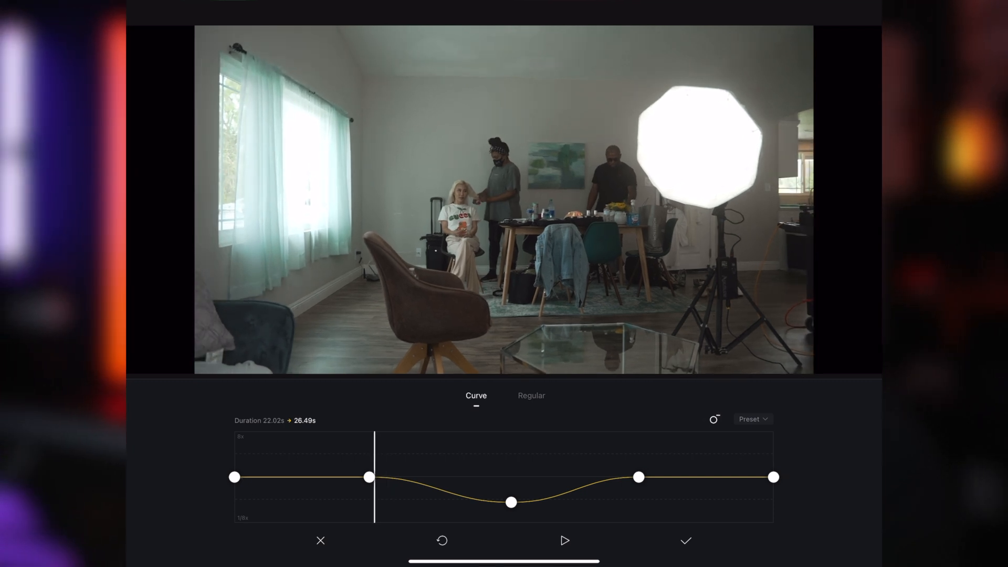
Preview the slowed clip and confirm the curve, stretching it to 26.49s
{"action": "left_click", "coordinate": [564, 542]}
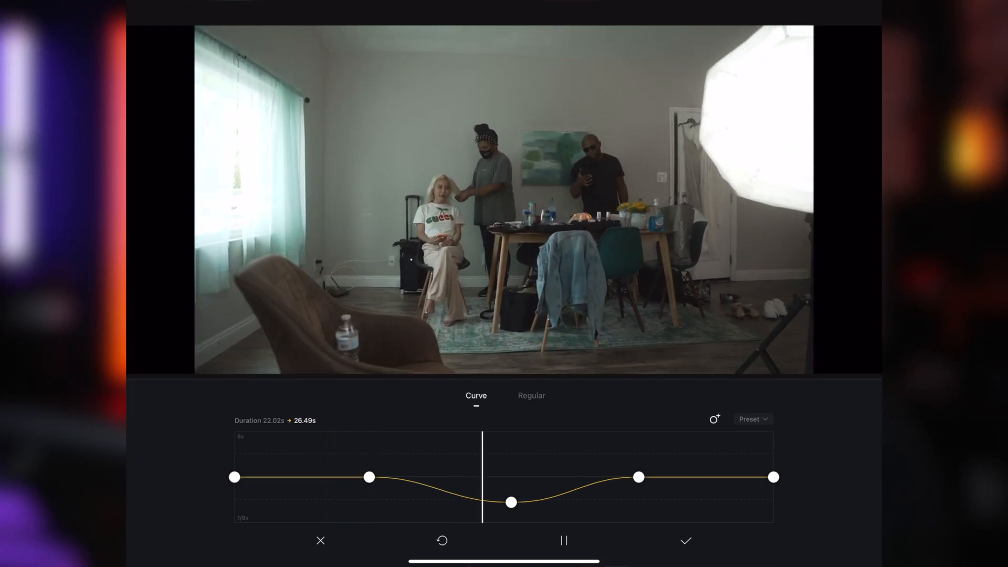
{"action": "left_click", "coordinate": [685, 541]}
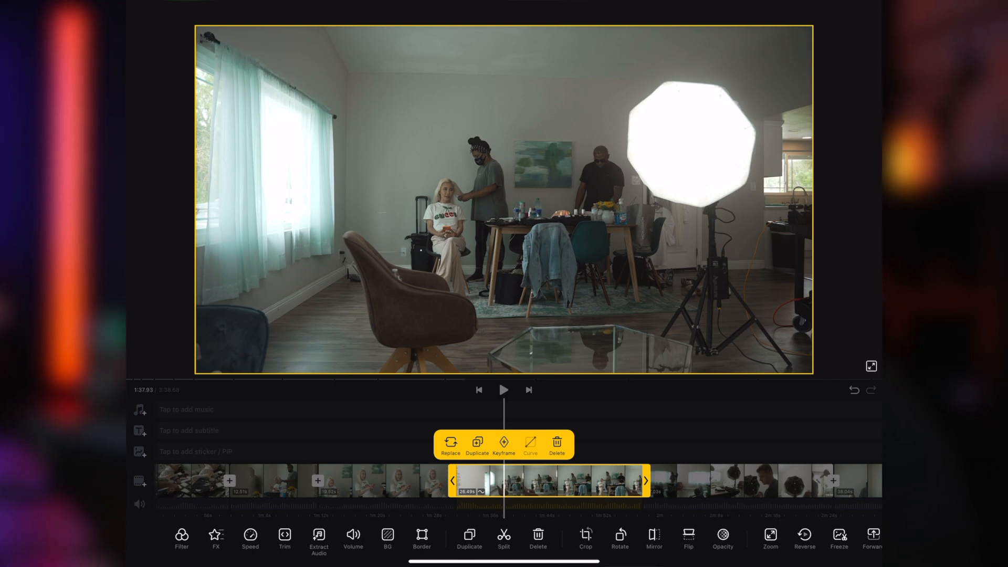
Try the A5, C2 and M1 presets, then settle on a sepia-toned filter
{"action": "left_click", "coordinate": [181, 537]}
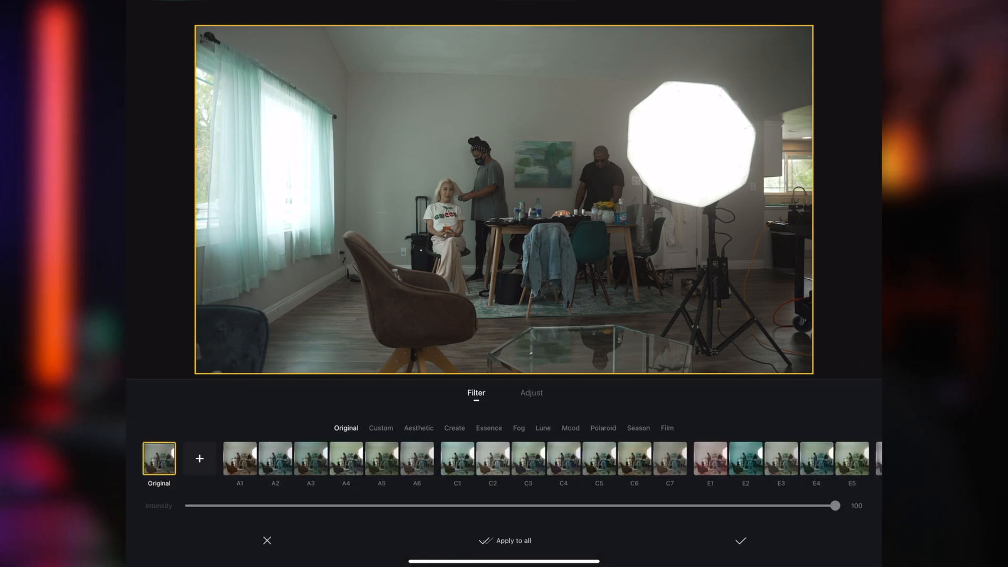
{"action": "left_click", "coordinate": [381, 460]}
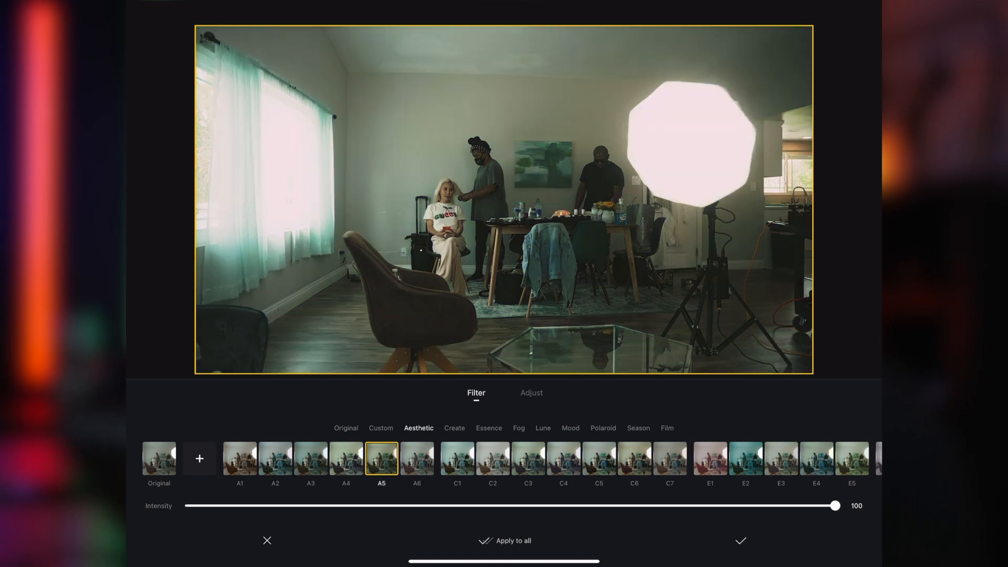
{"action": "left_click", "coordinate": [493, 458]}
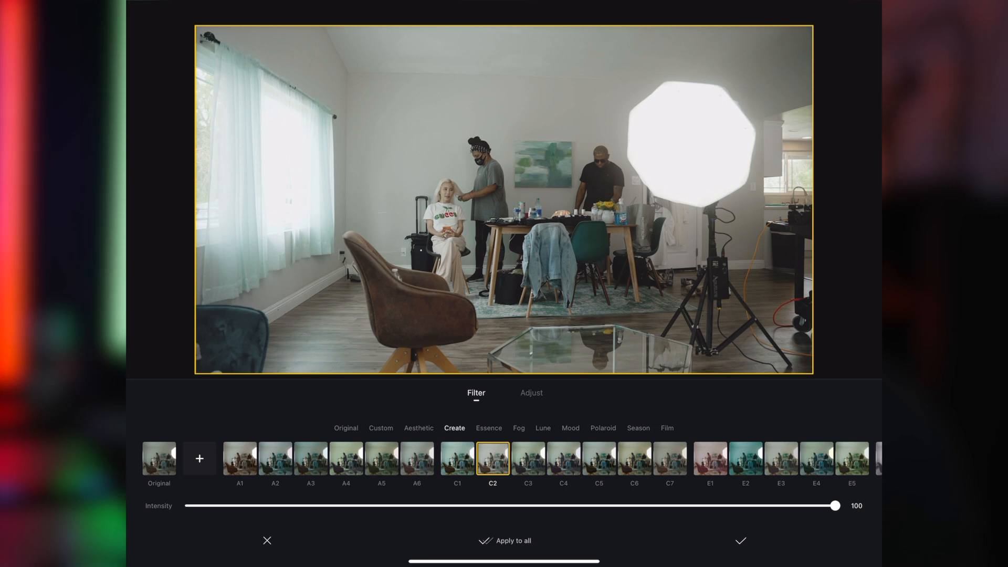
{"action": "left_click", "coordinate": [571, 429]}
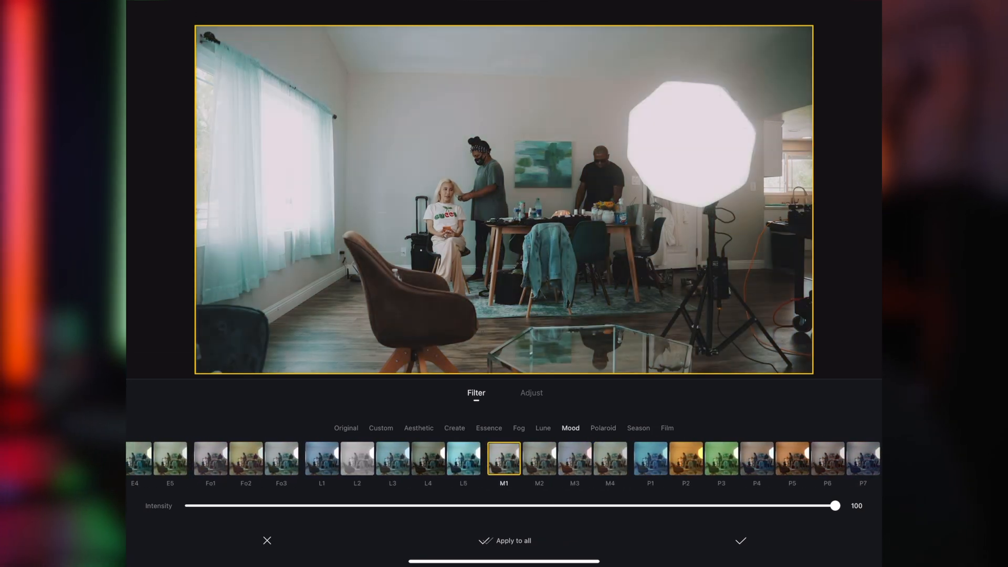
{"action": "left_click", "coordinate": [639, 429]}
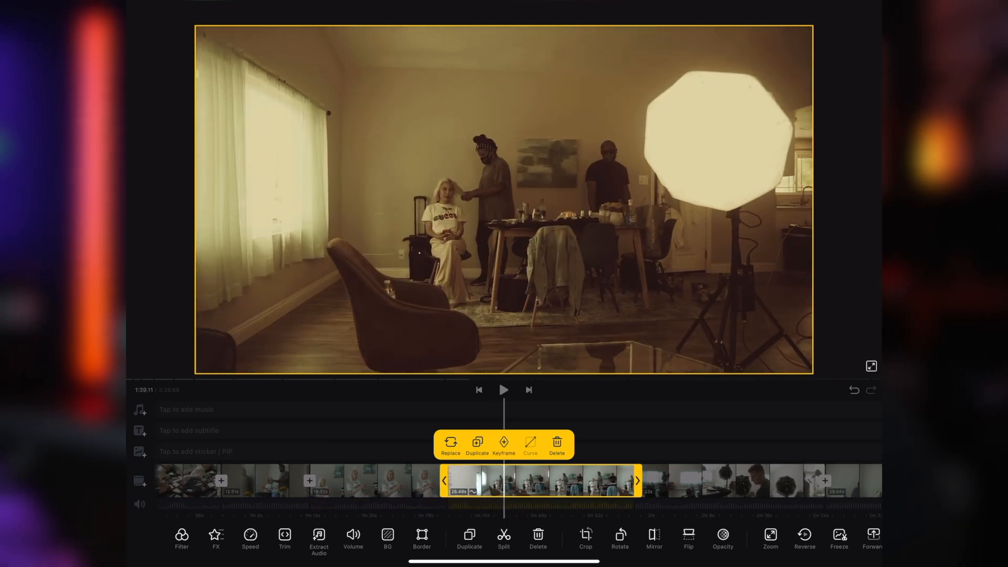
{"action": "left_click", "coordinate": [504, 390]}
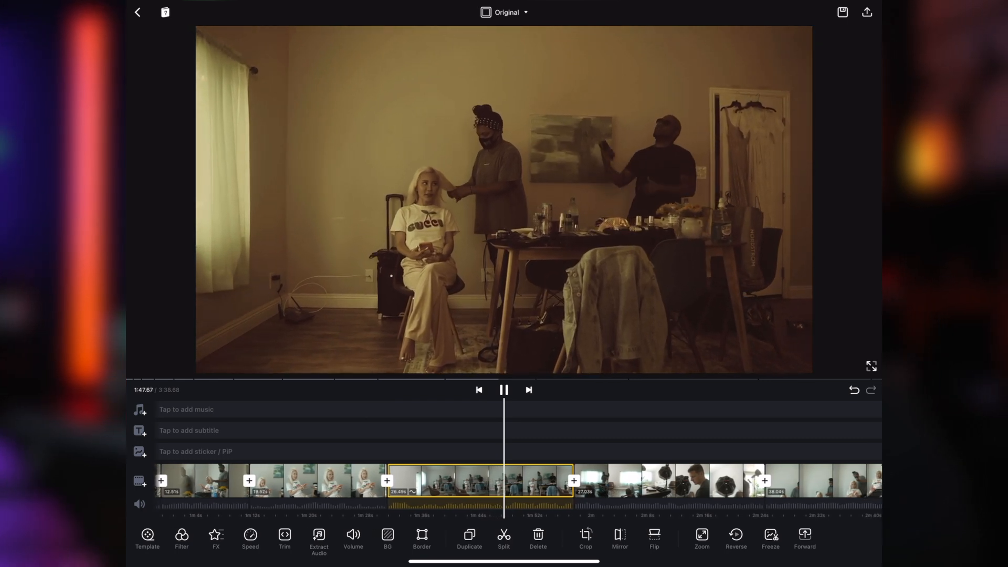
{"action": "left_click", "coordinate": [504, 389]}
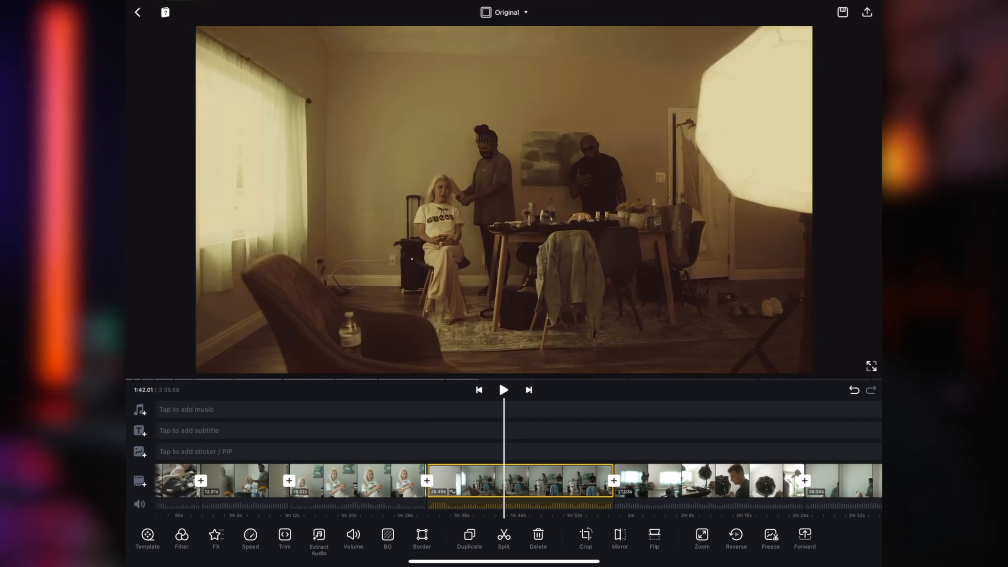
{"action": "left_click", "coordinate": [504, 389]}
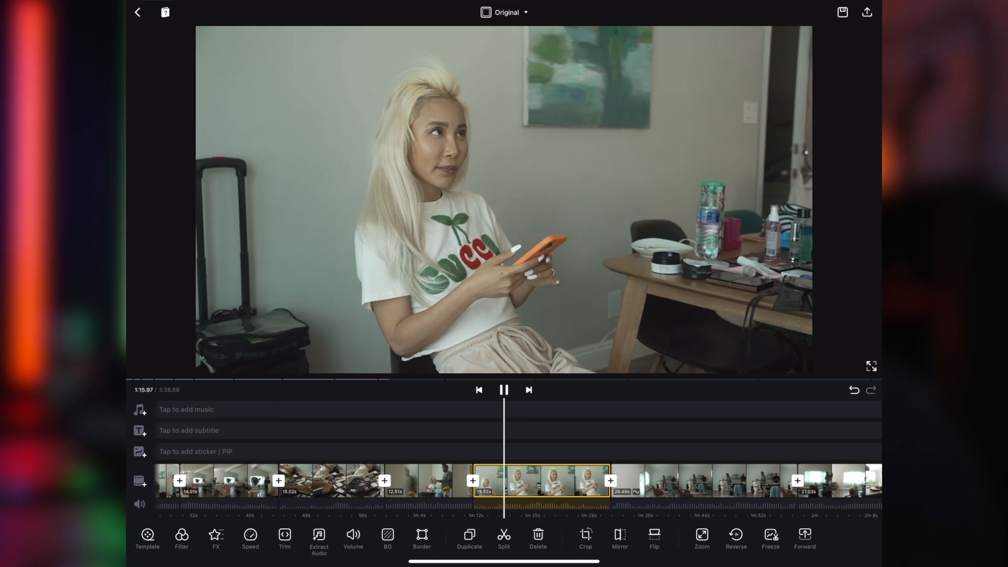
{"action": "left_click", "coordinate": [504, 390]}
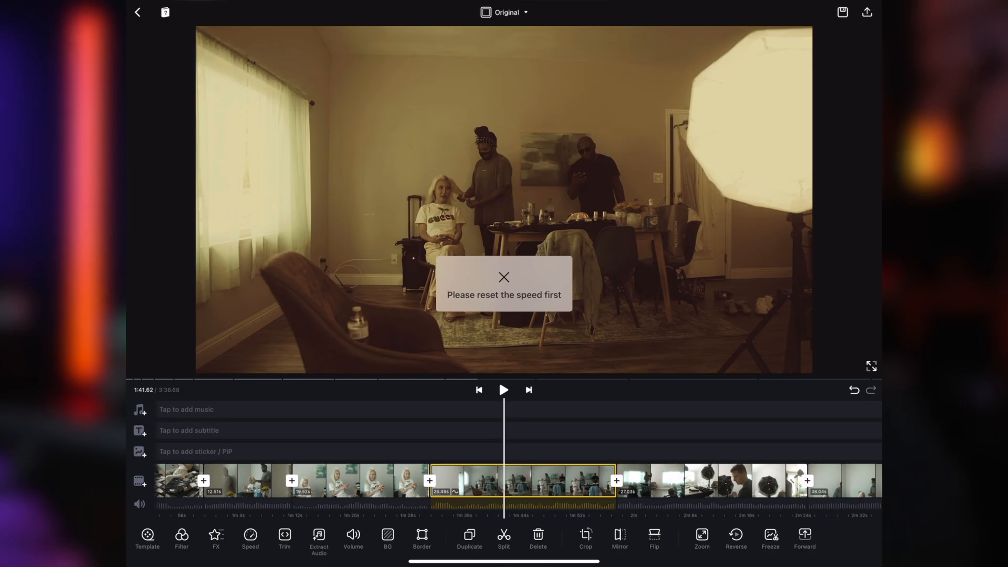
{"action": "left_click", "coordinate": [504, 276]}
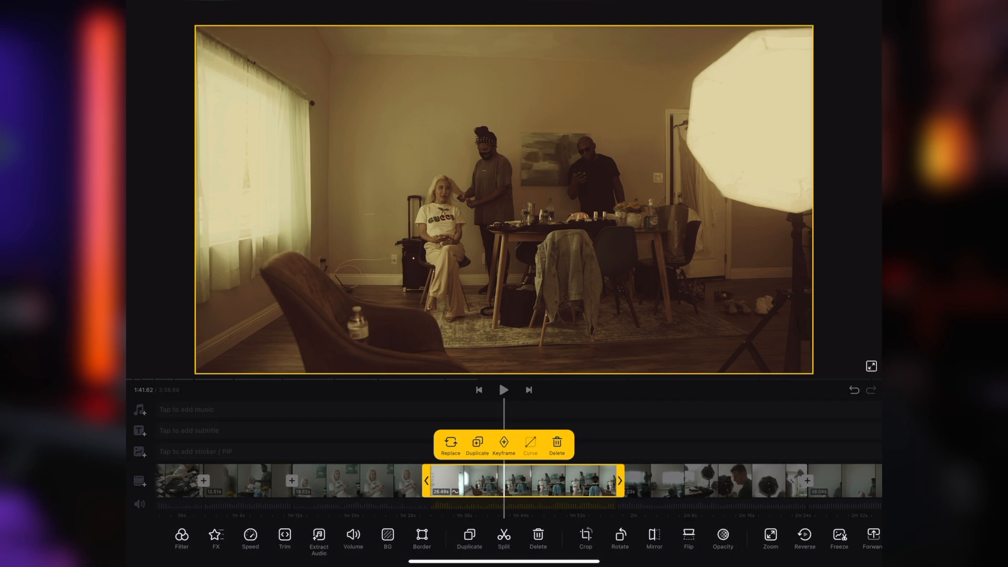